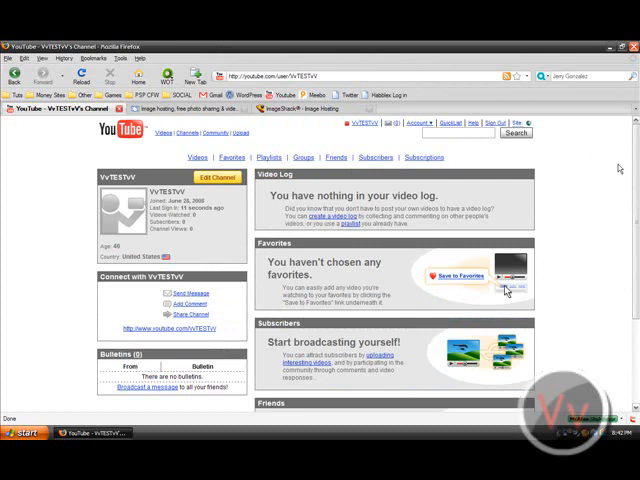
Confirm the File Replace prompt so no_videos_140 overwrites the existing file.
scroll(down, 3)
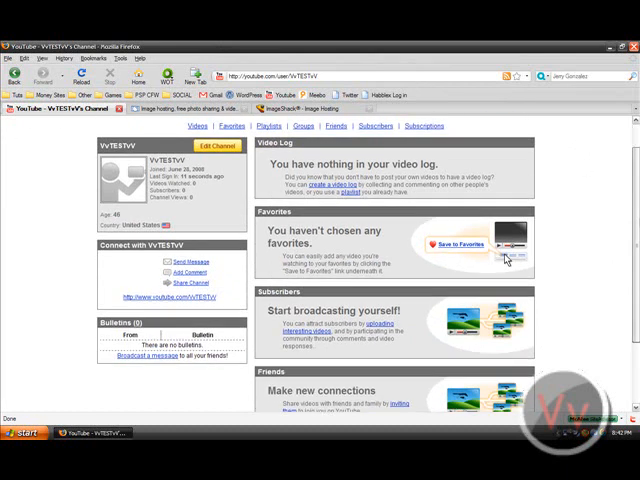
scroll(up, 3)
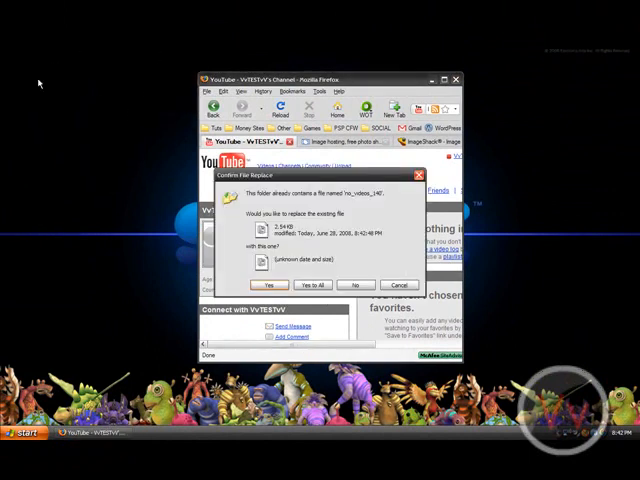
click(268, 284)
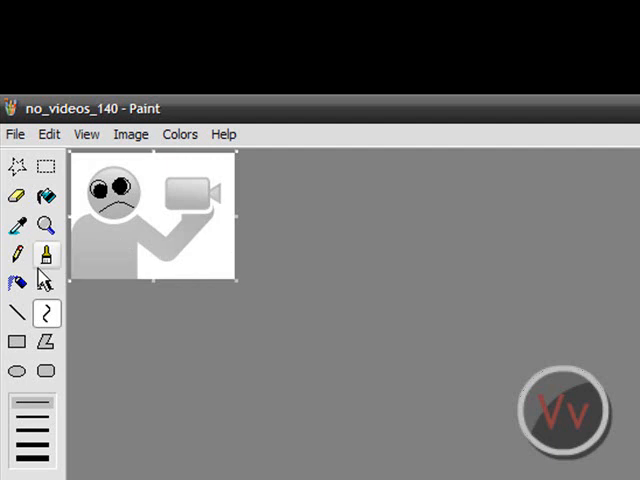
Spray the picture with the Airbrush, then add red 'Vv' lettering with the Text tool.
click(18, 284)
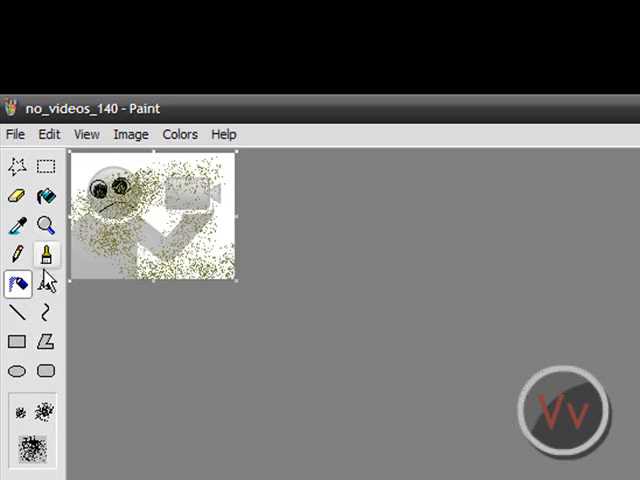
click(46, 284)
text(Vv)
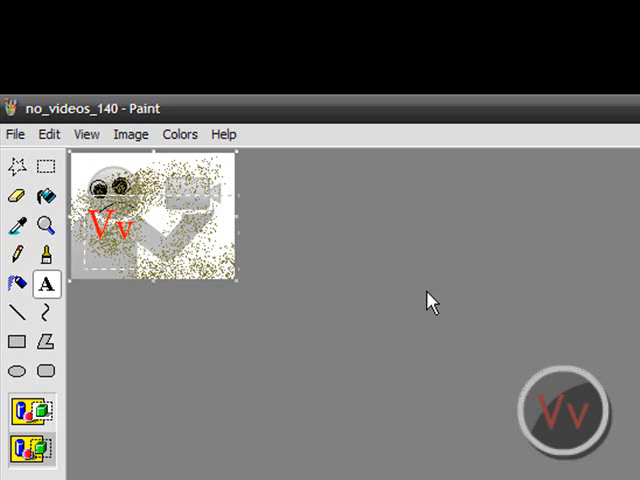
mouse_move(408, 308)
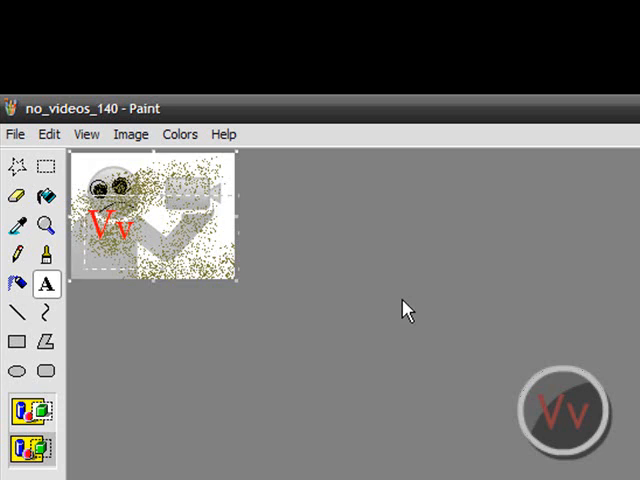
mouse_move(392, 276)
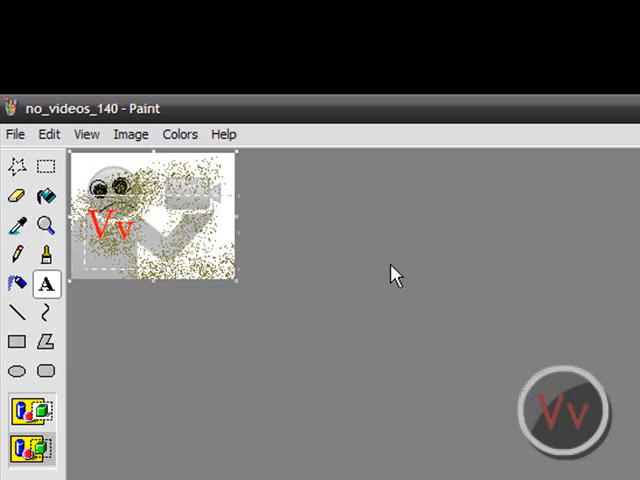
mouse_move(240, 296)
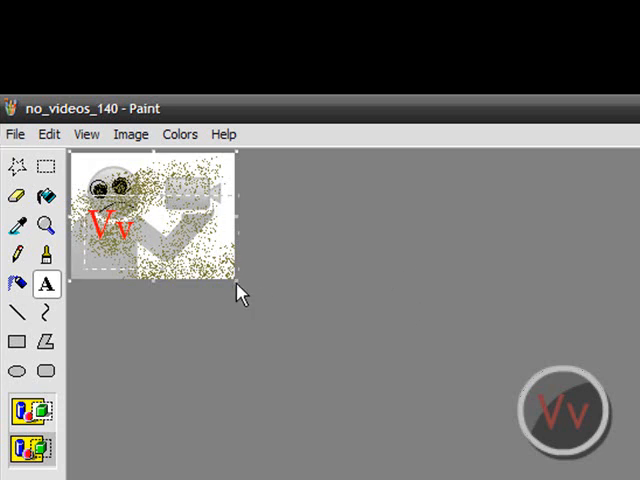
Save the edited no_videos_140 picture from Paint's File menu.
click(16, 134)
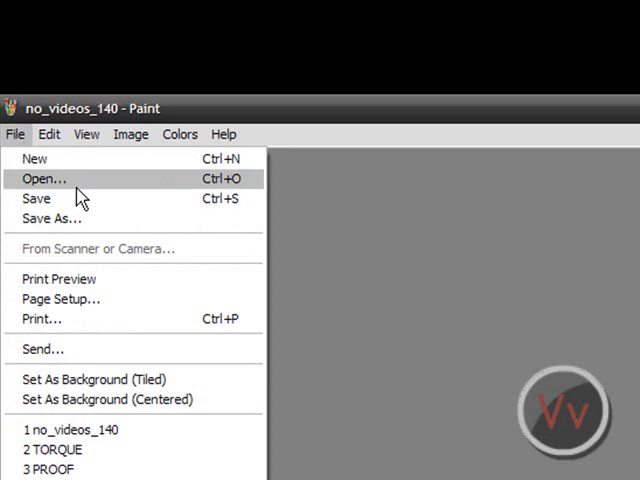
click(44, 178)
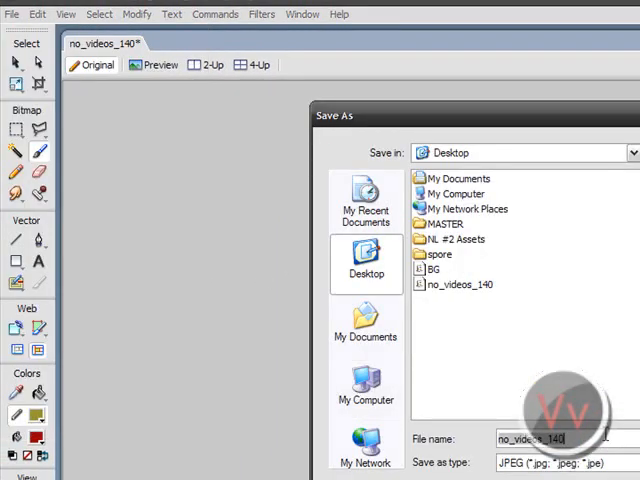
Save the edited picture as a JPEG on the desktop from Fireworks.
click(152, 184)
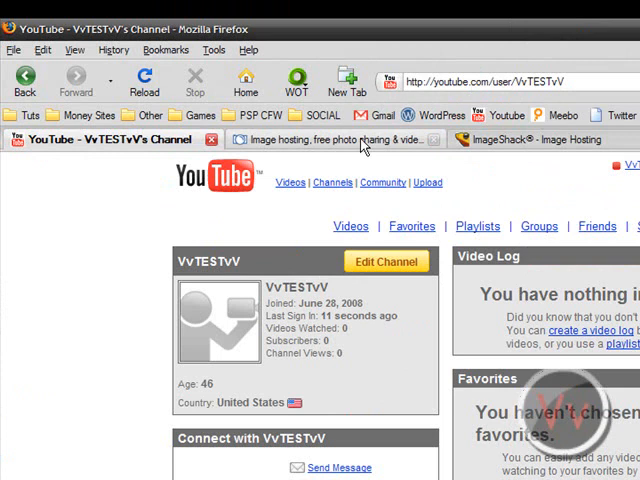
On the ImageShack tab, browse to the edited JPEG on the desktop and host it.
click(340, 140)
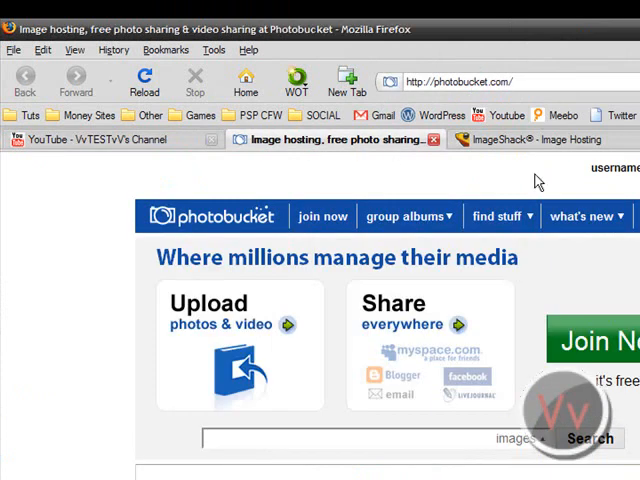
mouse_move(614, 166)
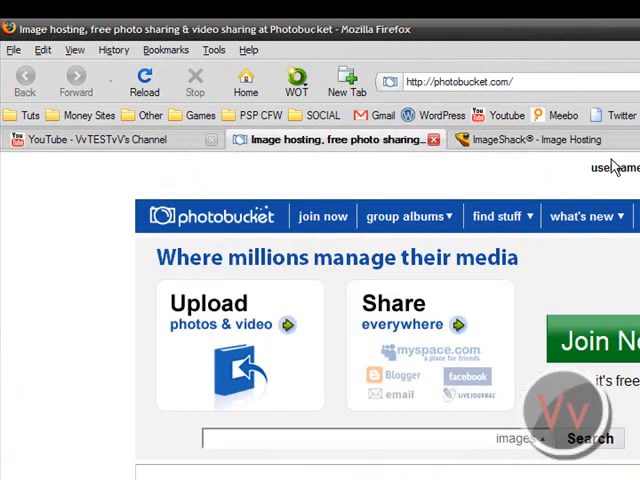
click(540, 140)
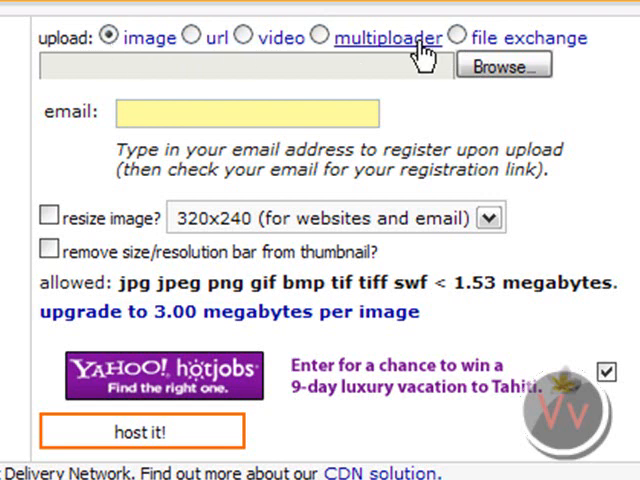
click(504, 64)
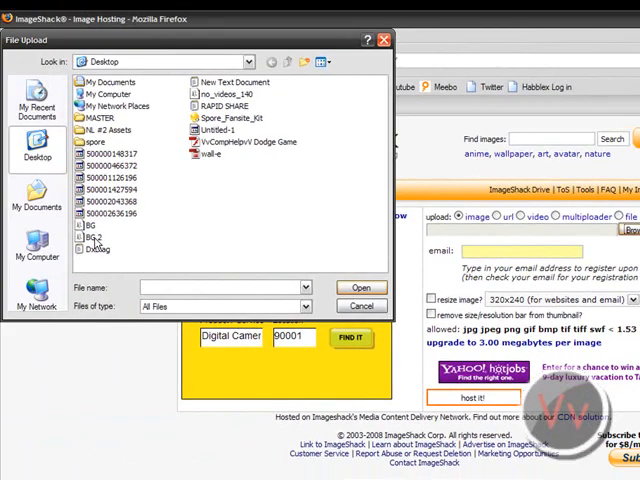
click(356, 288)
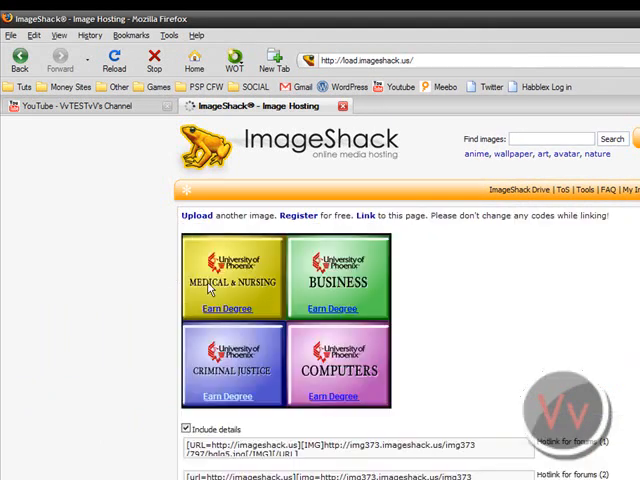
Copy the hosted picture's direct link from the ImageShack link list.
scroll(down, 3)
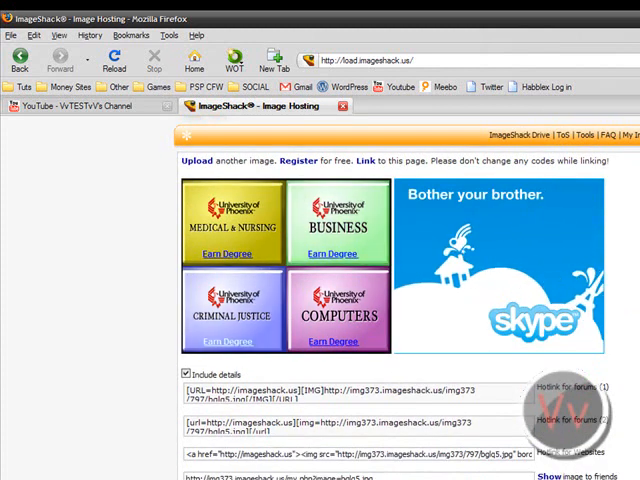
scroll(down, 3)
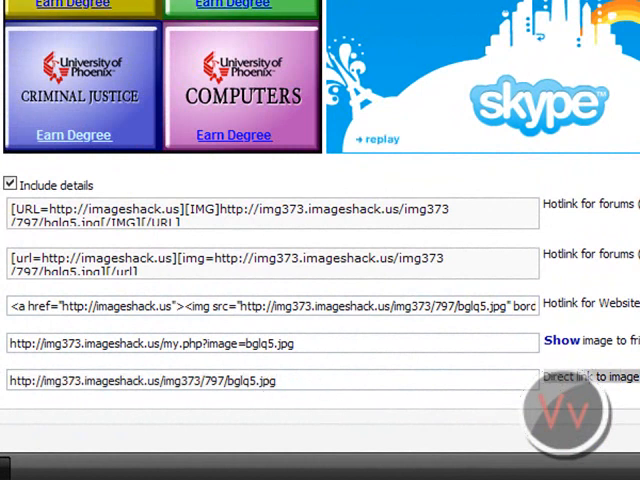
right_click(140, 380)
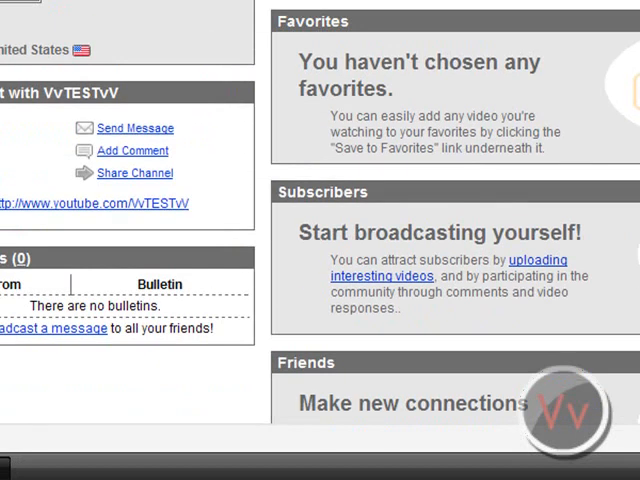
In Channel Design, set Background Image URL to ...x.us/img373/797/bglq5.jpg, repeating, and update the channel.
scroll(up, 3)
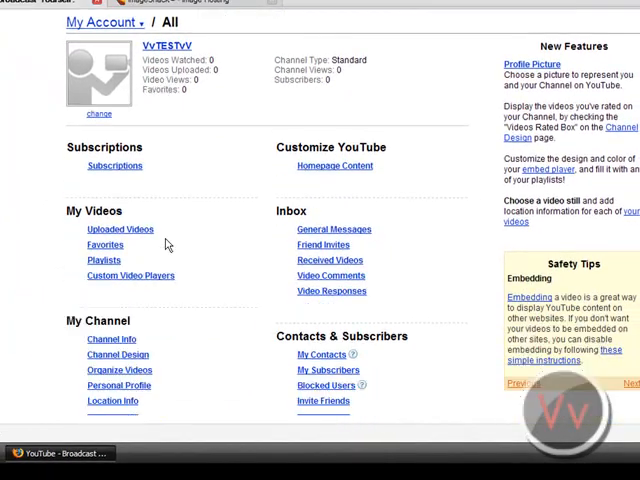
scroll(down, 3)
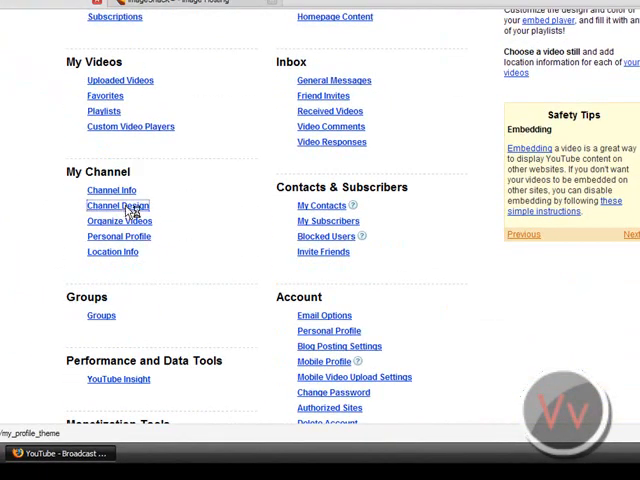
click(114, 204)
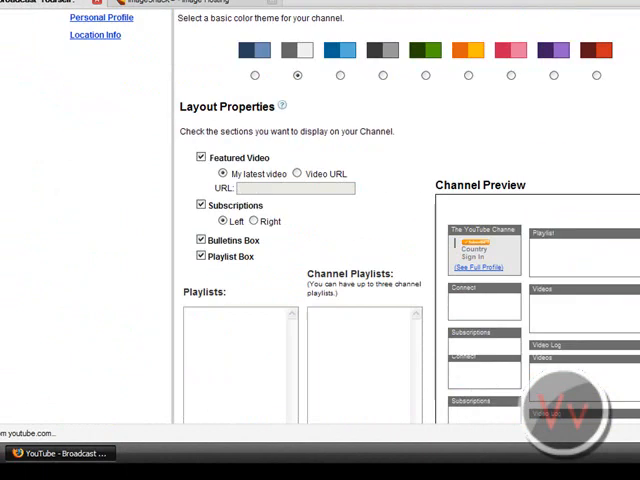
scroll(down, 3)
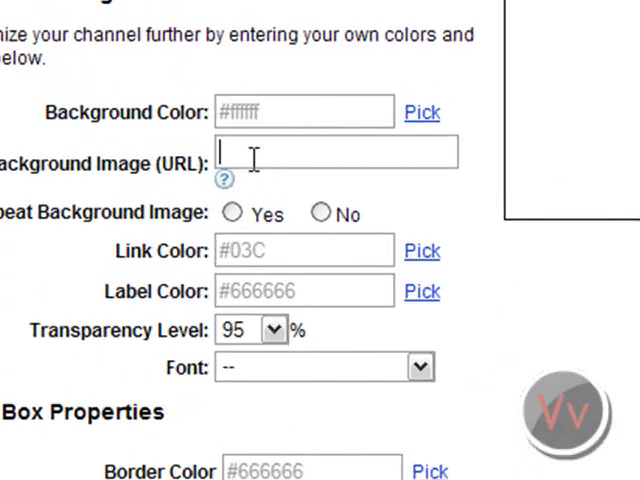
text(x.us/img373/797/bglq5.jpg)
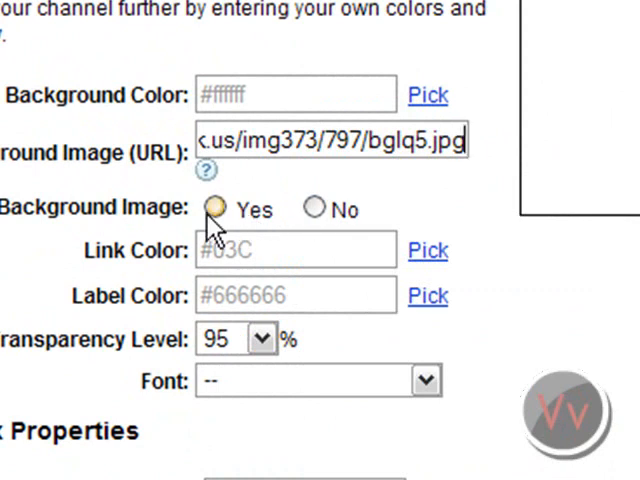
scroll(down, 3)
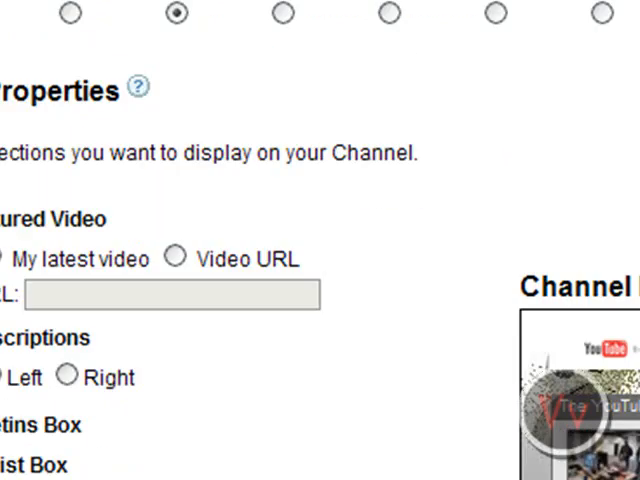
scroll(up, 3)
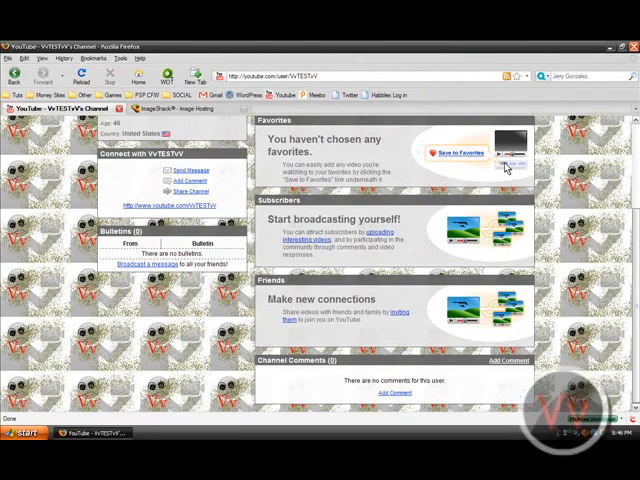
Return to the YouTube account page and reopen the channel design settings.
scroll(up, 3)
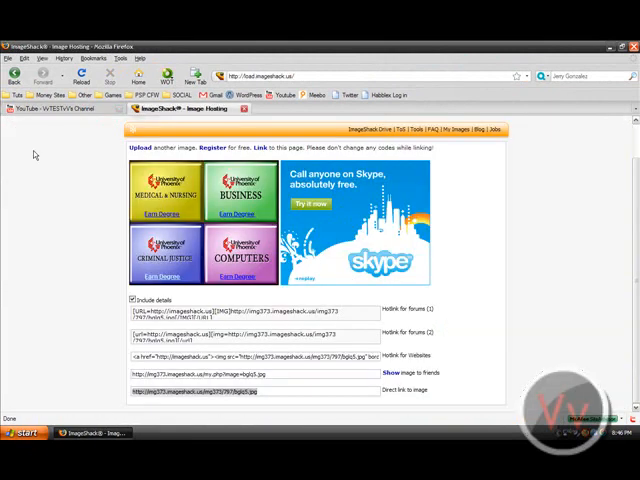
scroll(up, 3)
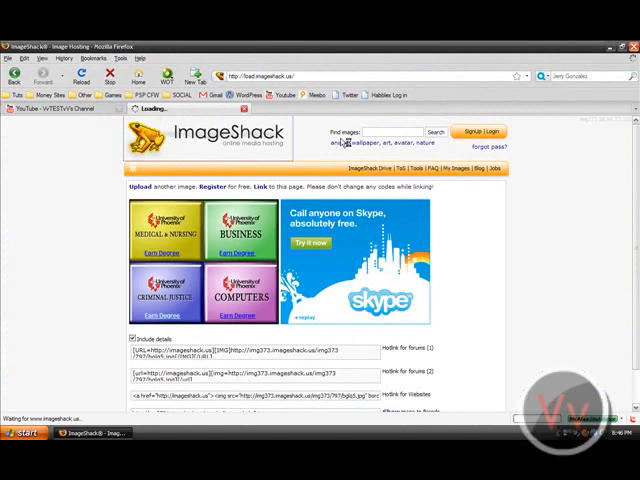
click(60, 98)
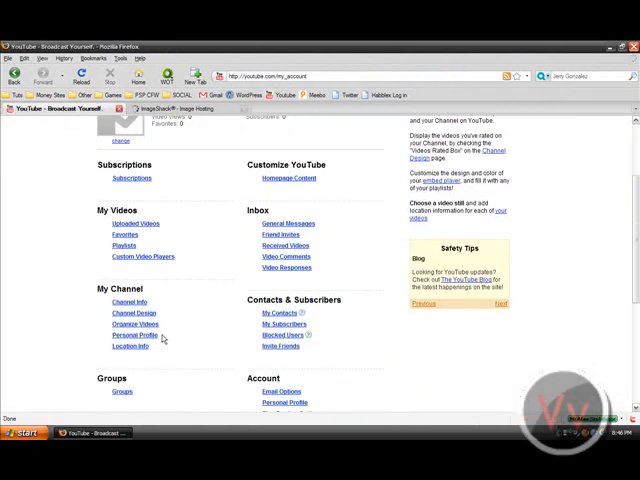
click(132, 312)
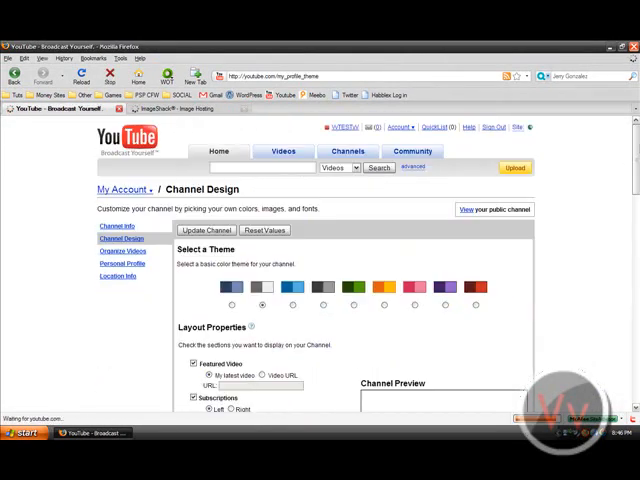
Host a second background image on ImageShack and come back to the channel settings.
click(178, 108)
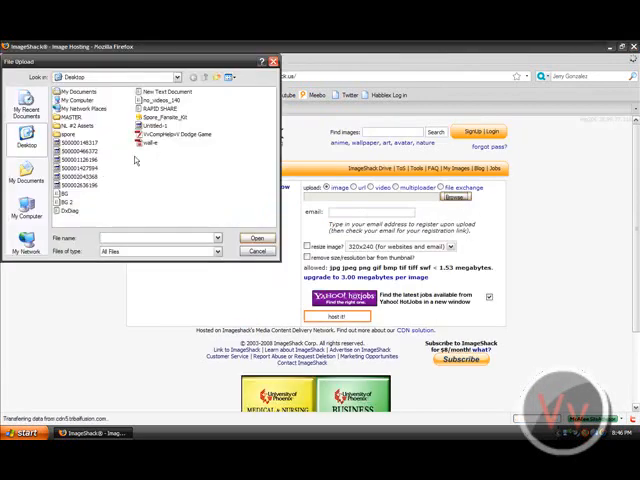
click(256, 236)
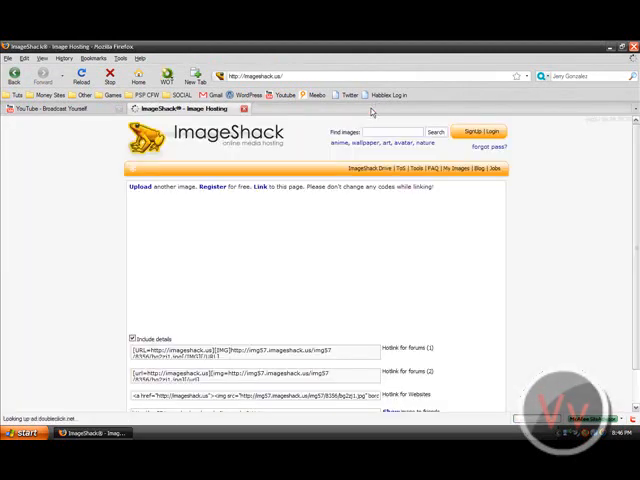
scroll(down, 3)
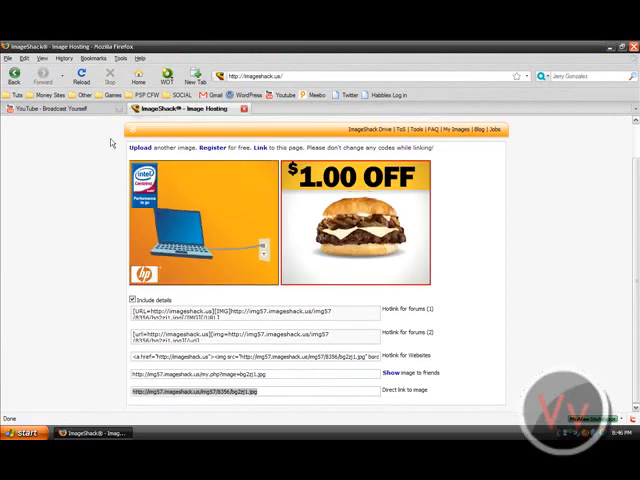
click(60, 110)
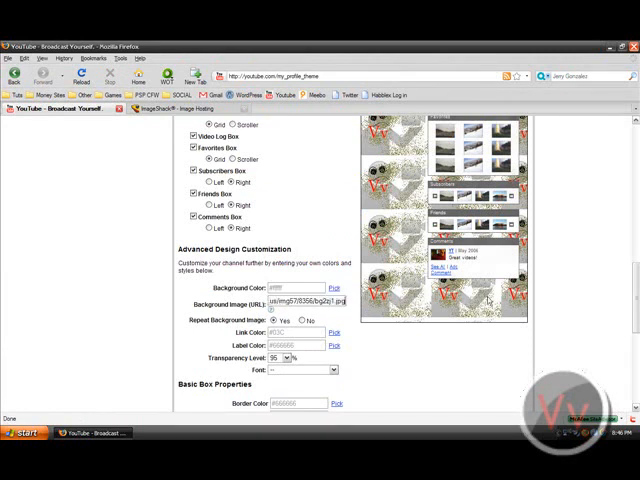
Update the channel with the new direct link and view the second image tiled as background.
scroll(up, 3)
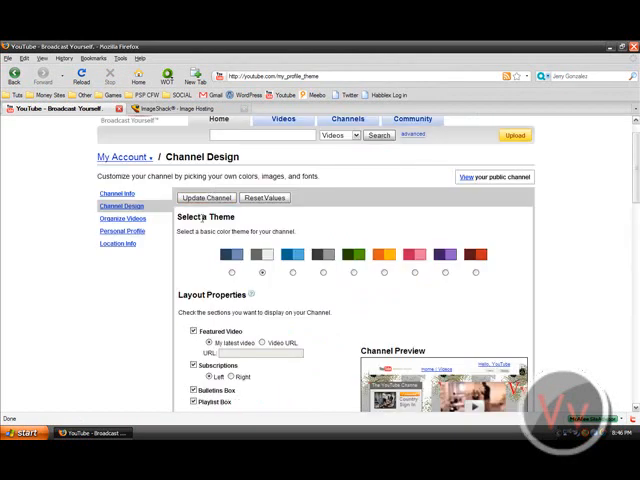
click(206, 196)
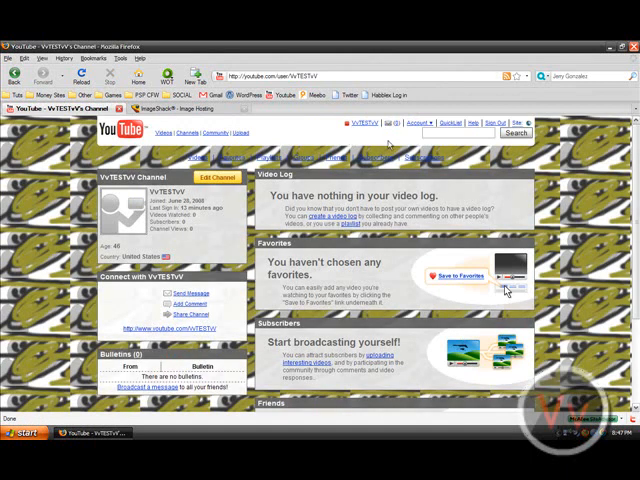
scroll(down, 3)
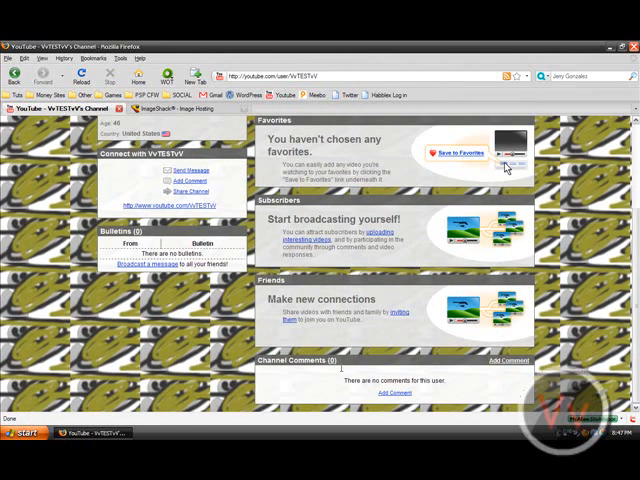
scroll(up, 3)
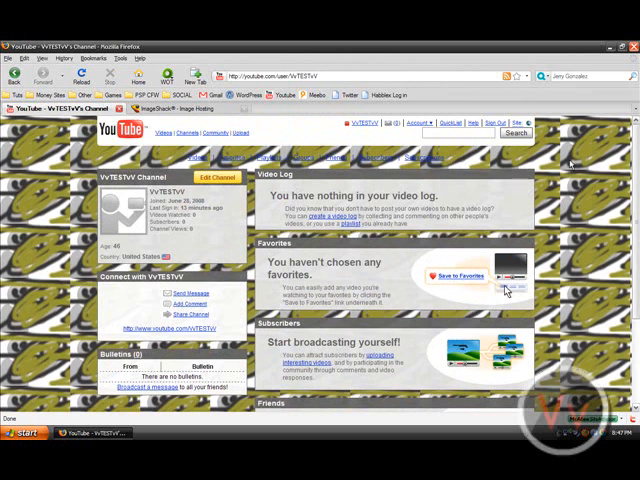